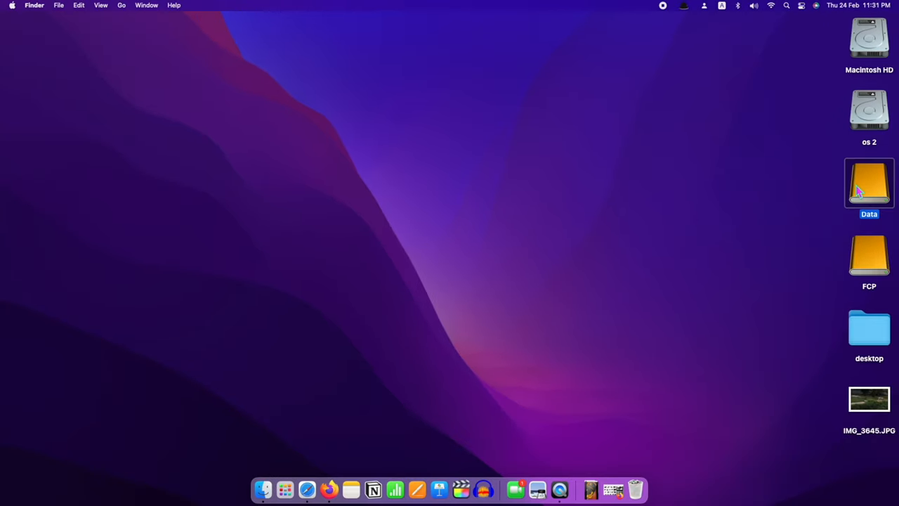
- Show Get Info for the FCP external drive selected on the desktop
left_click(868, 256)
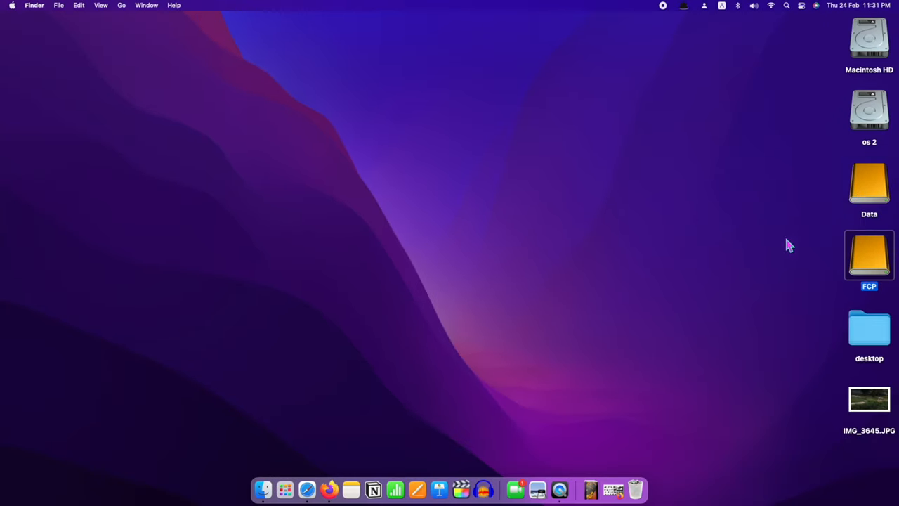
mouse_move(616, 429)
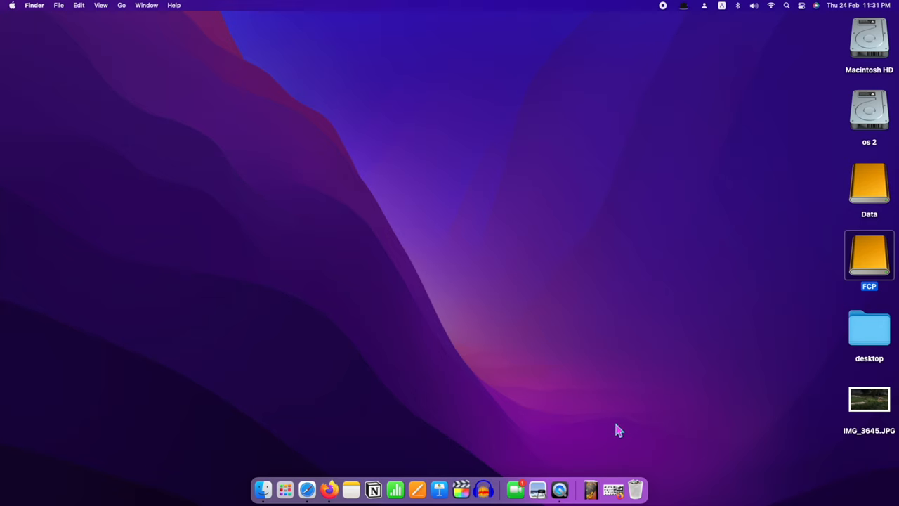
right_click(868, 256)
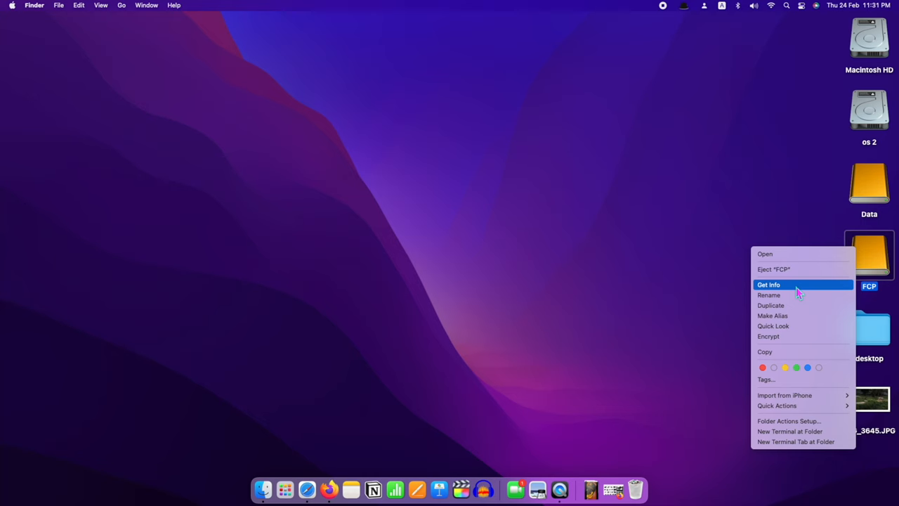
left_click(769, 284)
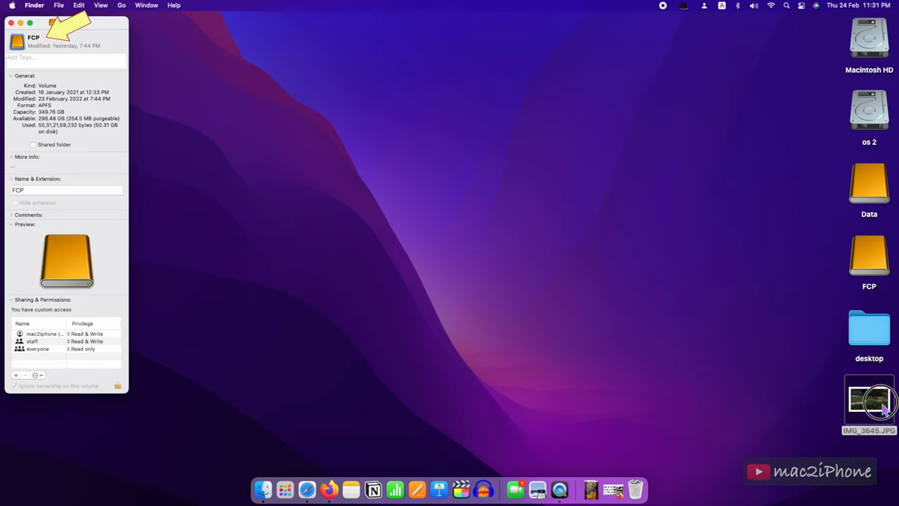
- Drag the Transcend hard-drive PNG from the Firefox image search onto the desktop
left_click(868, 398)
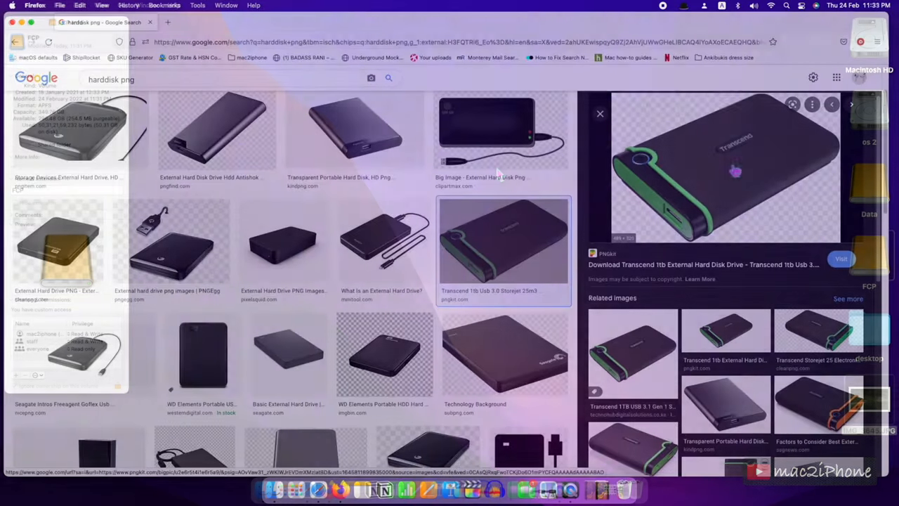
left_click(371, 77)
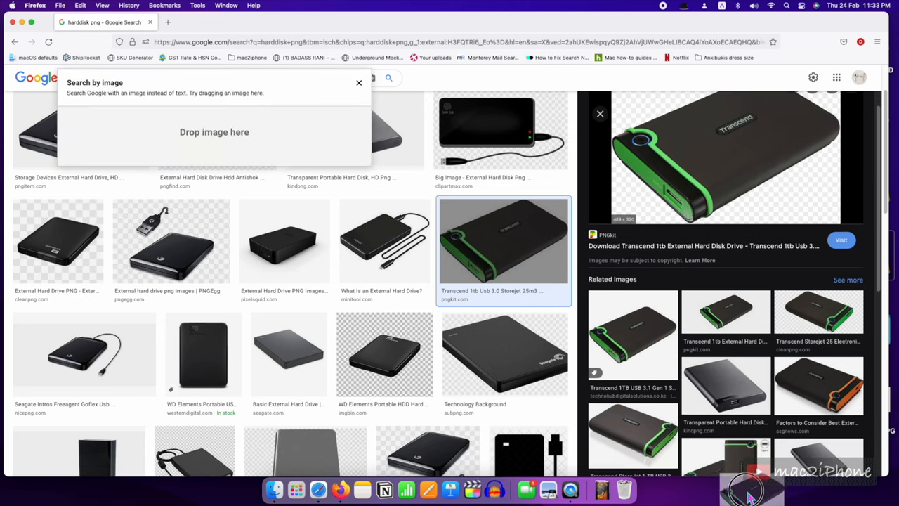
left_click(224, 78)
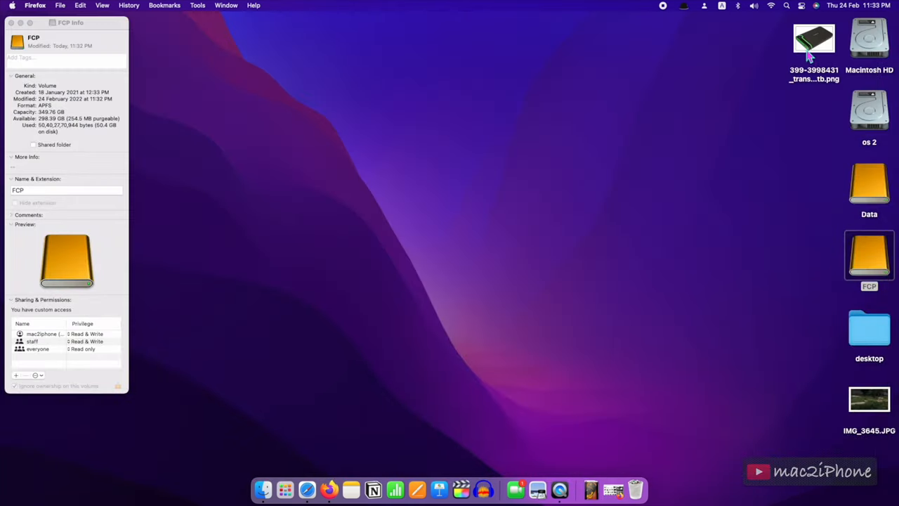
- Select the downloaded Transcend PNG on the desktop and show its context menu
left_click(813, 40)
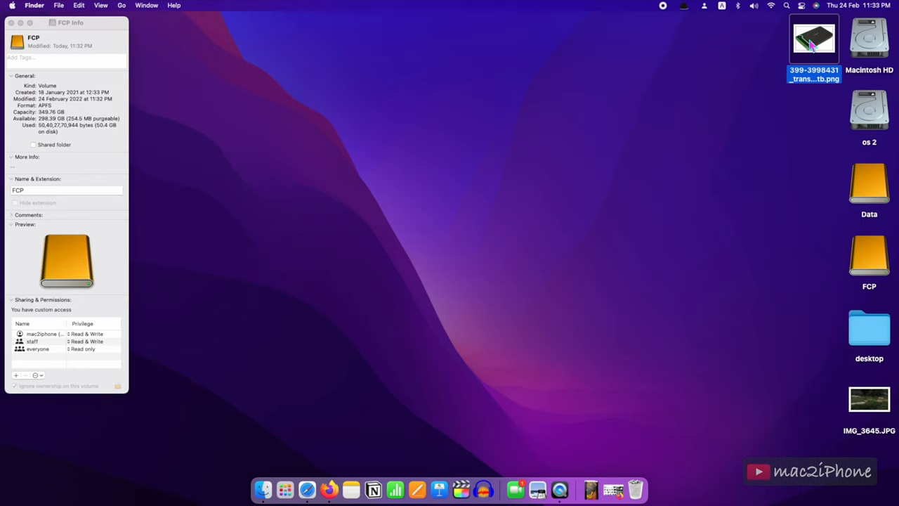
left_click_drag(814, 39, 621, 53)
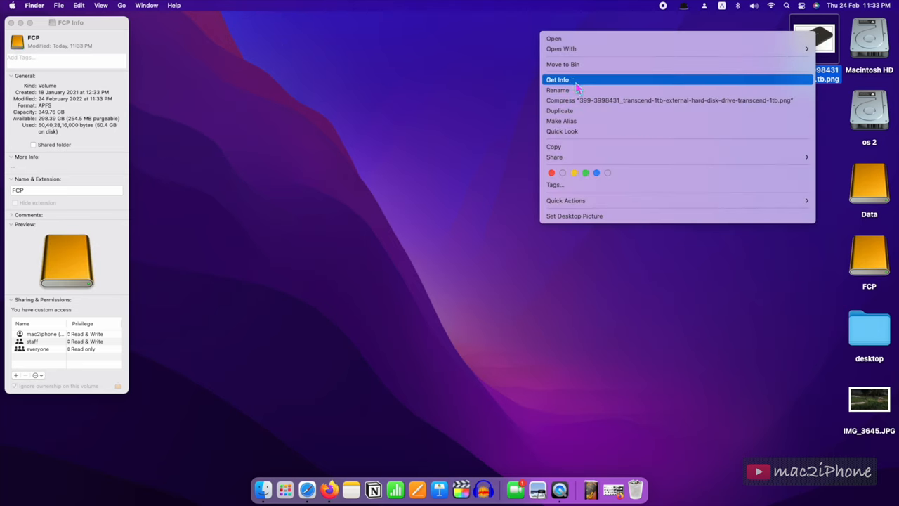
- Copy the Transcend PNG and paste it as the FCP drive's icon via Edit > Paste
left_click(556, 79)
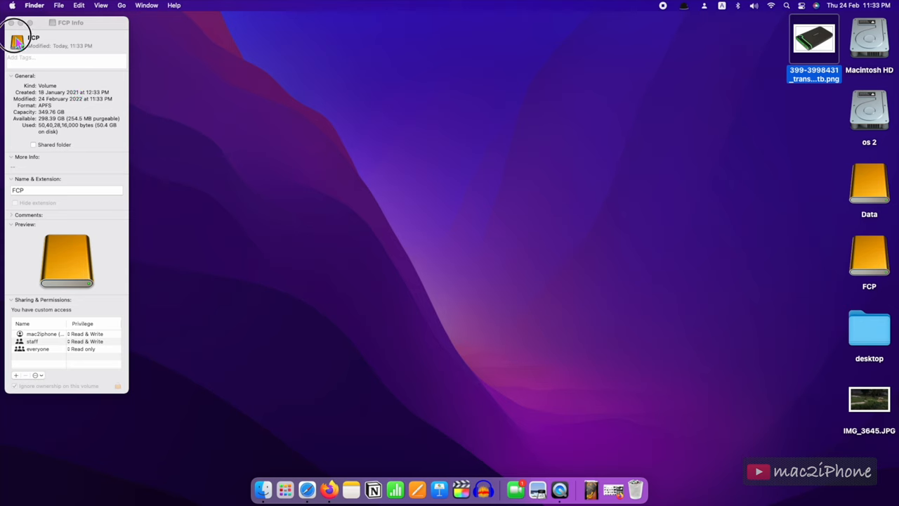
left_click(59, 6)
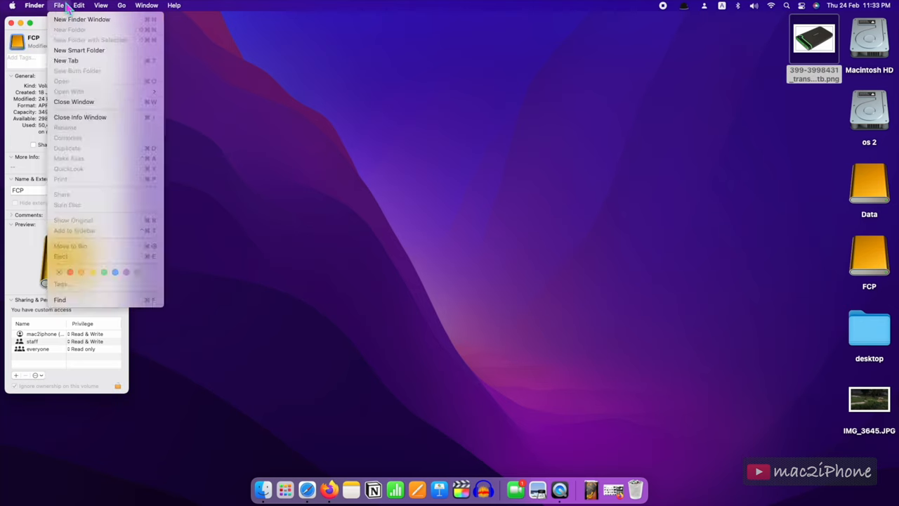
left_click(79, 5)
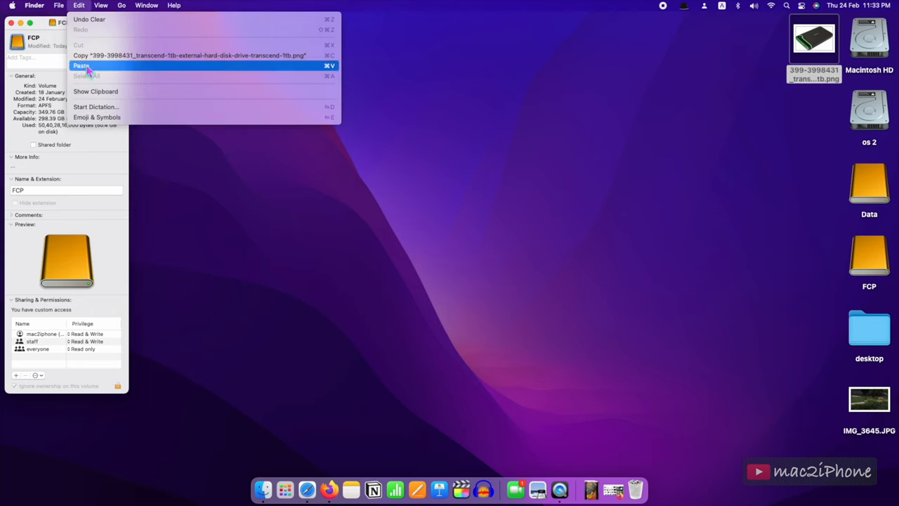
left_click(81, 66)
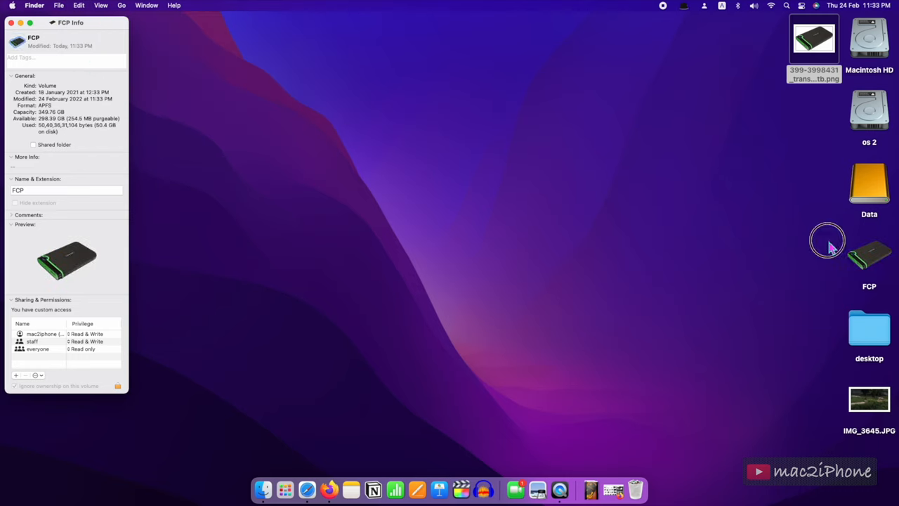
- Show Get Info for the Data drive on the desktop
left_click(868, 183)
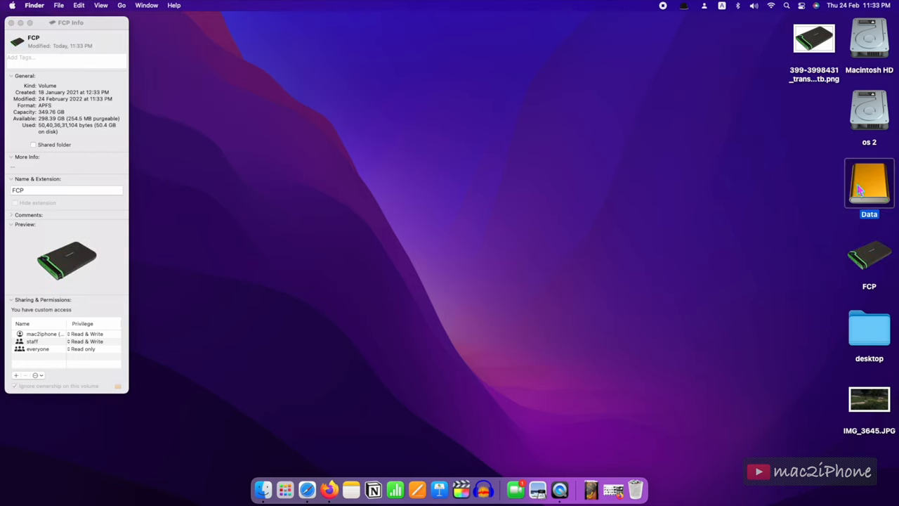
mouse_move(845, 211)
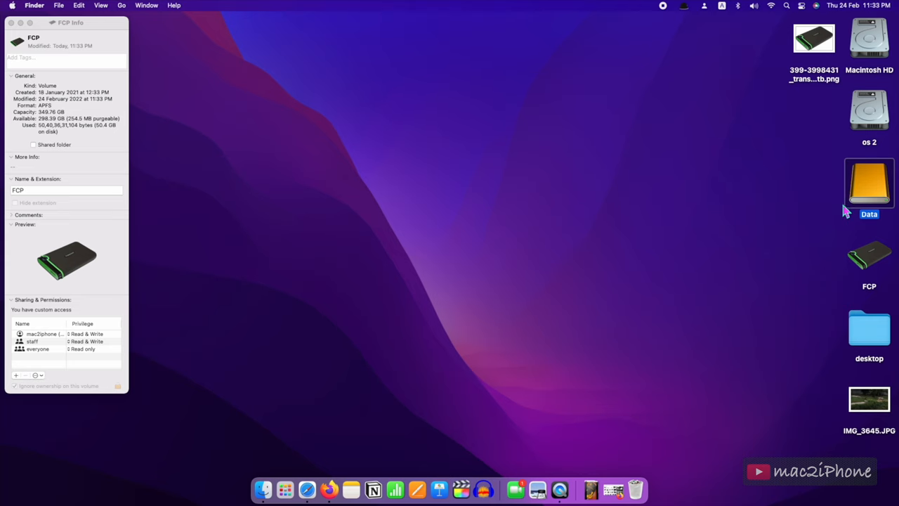
right_click(869, 183)
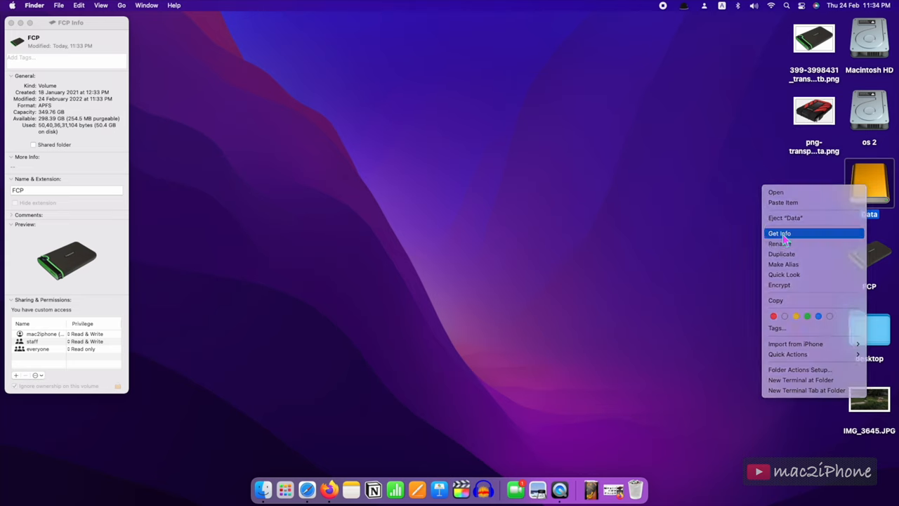
left_click(779, 233)
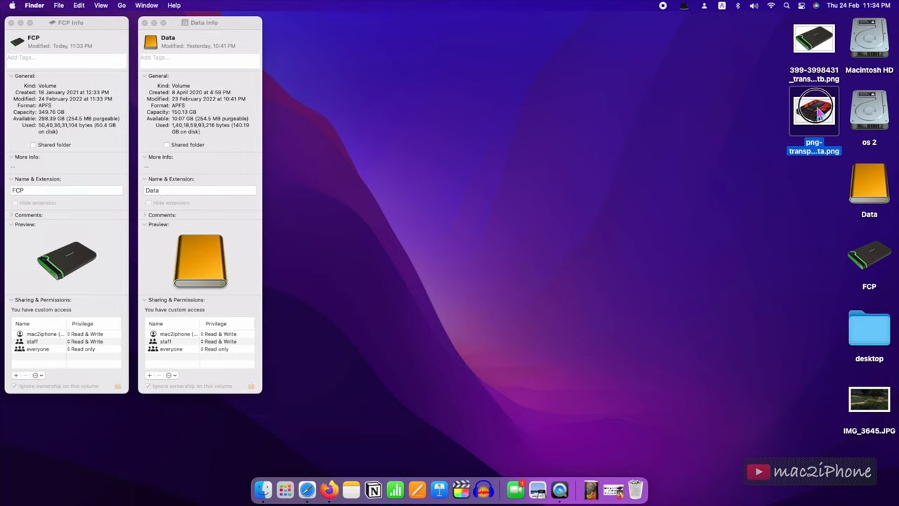